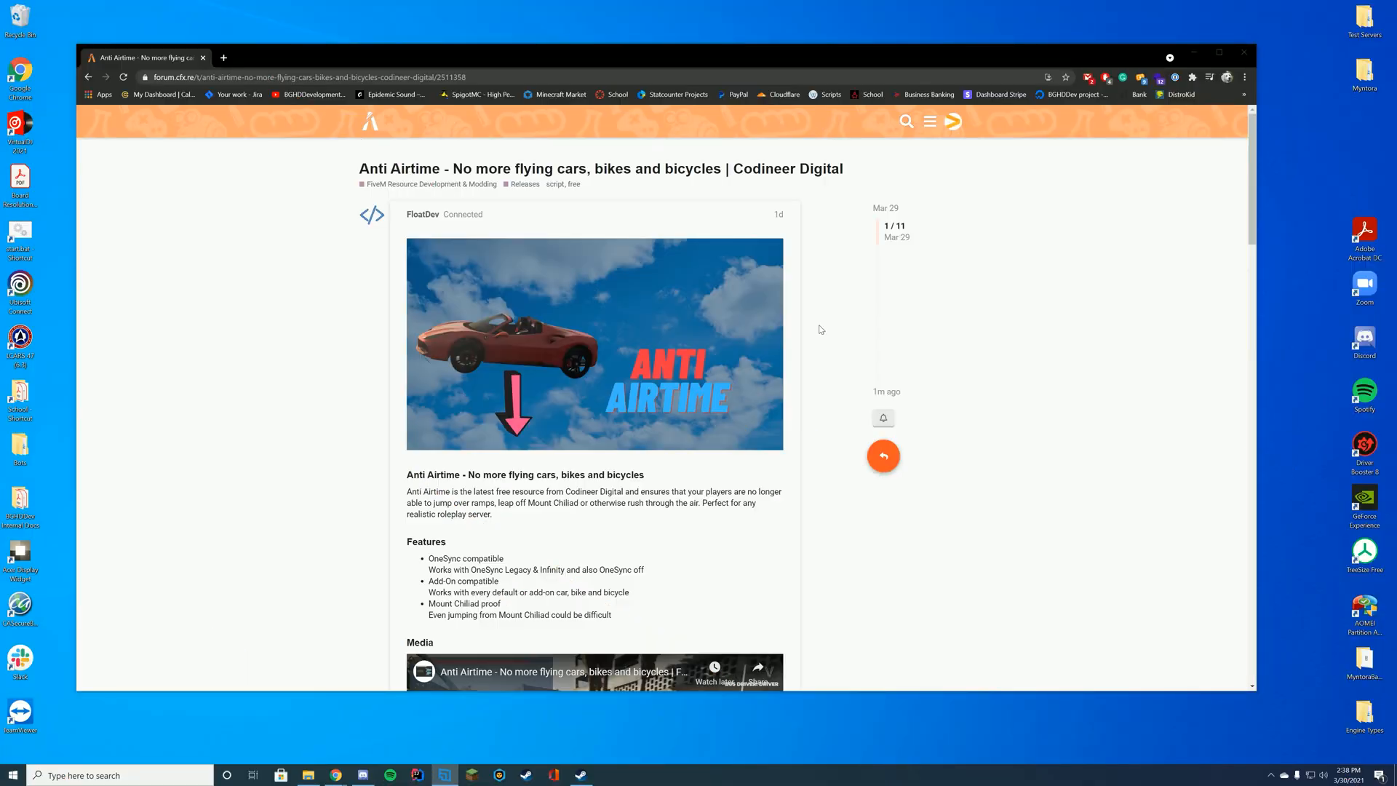
{"action": "mouse_move", "coordinate": [918, 304]}
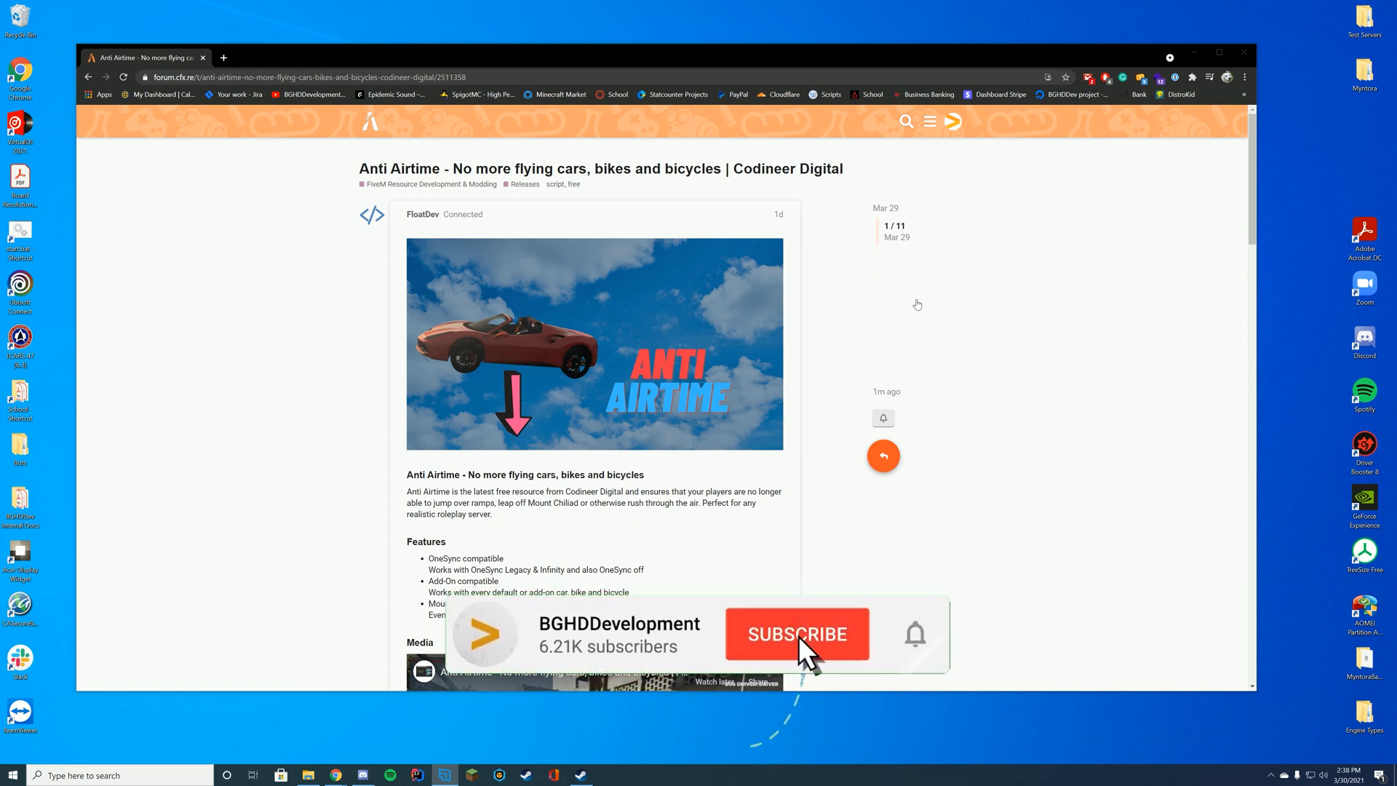
Scroll the Anti Airtime forum post down to its Download heading with the AntiAirtime.zip link
{"action": "left_click", "coordinate": [796, 633]}
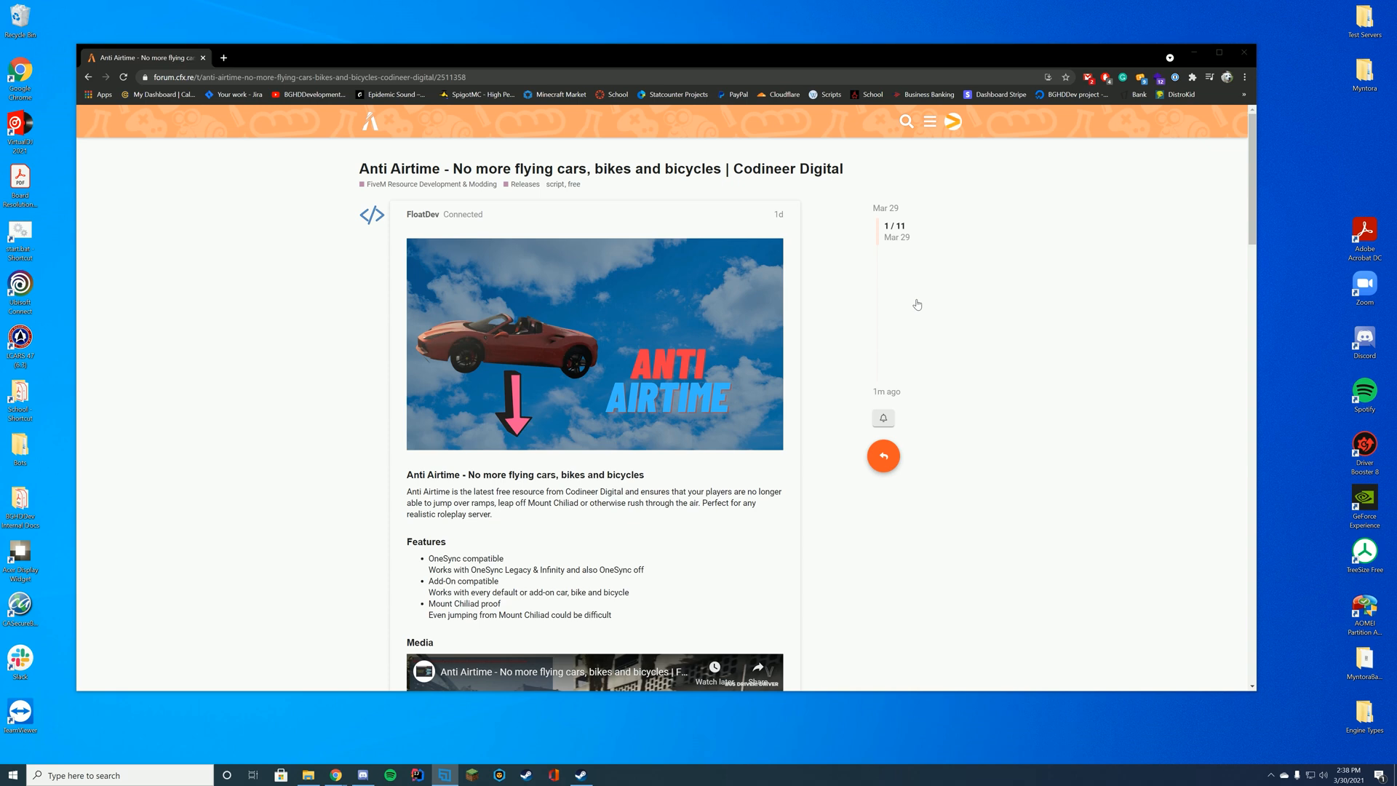
{"action": "mouse_move", "coordinate": [1013, 301]}
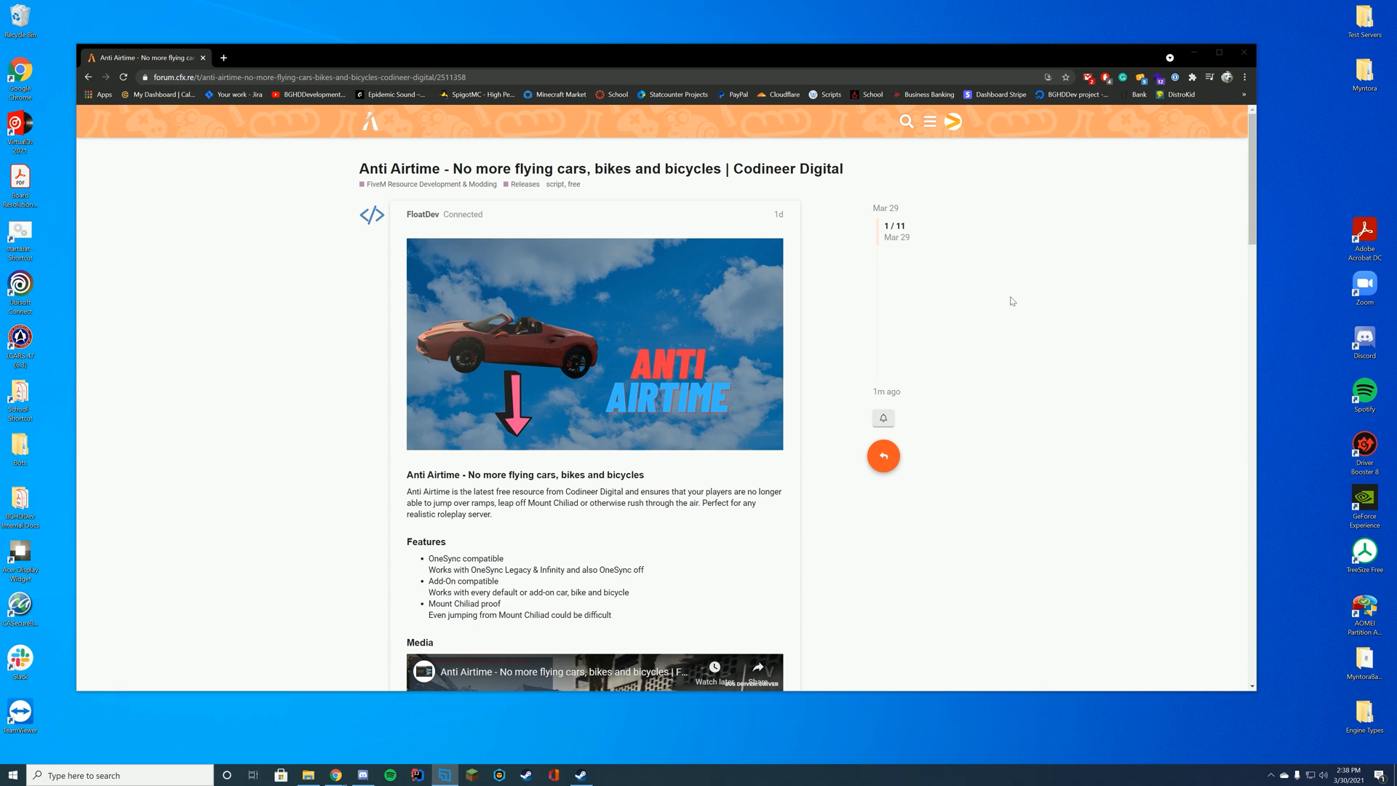
{"action": "scroll", "scroll_direction": "down", "scroll_amount": 3}
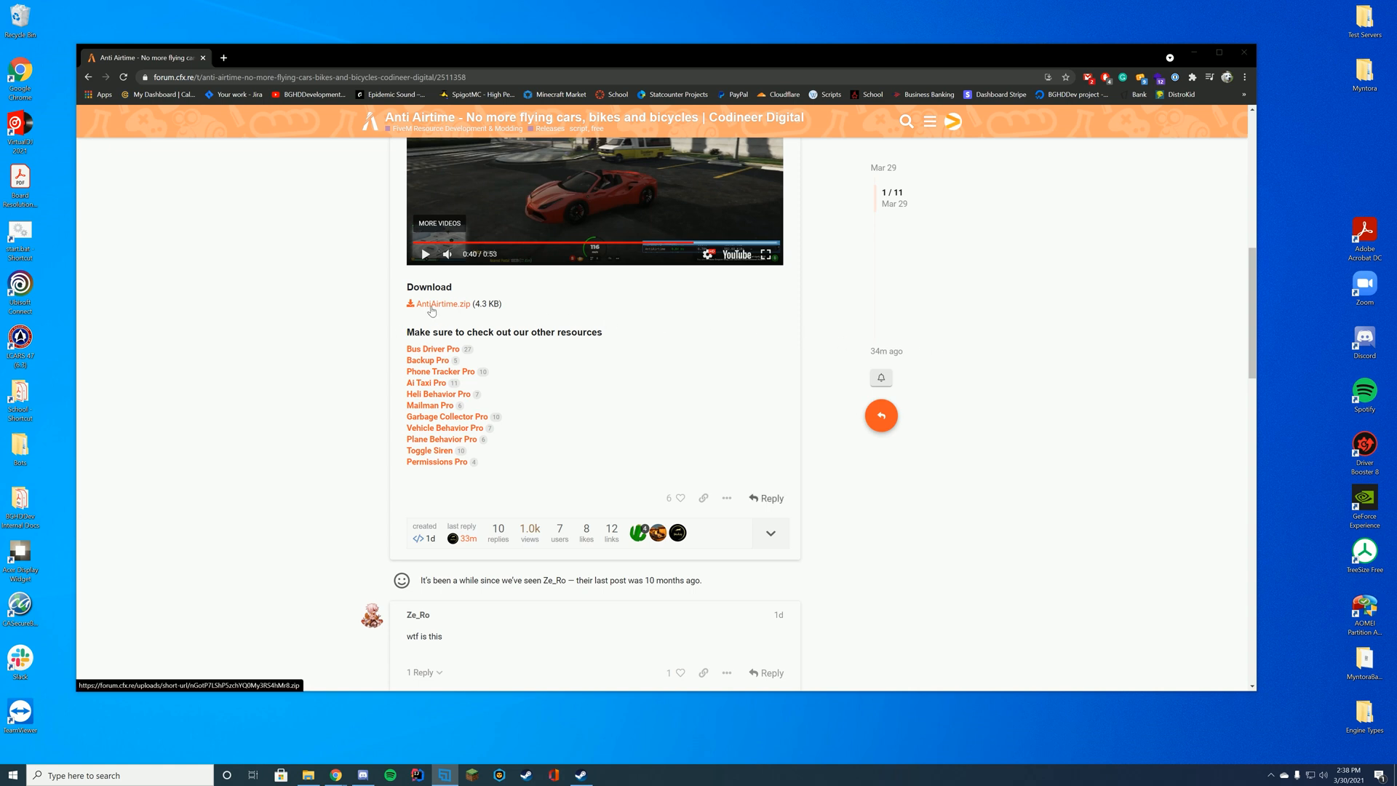
Download AntiAirtime.zip and move its AntiAirtime folder into the server-data\resources folder
{"action": "left_click", "coordinate": [441, 304]}
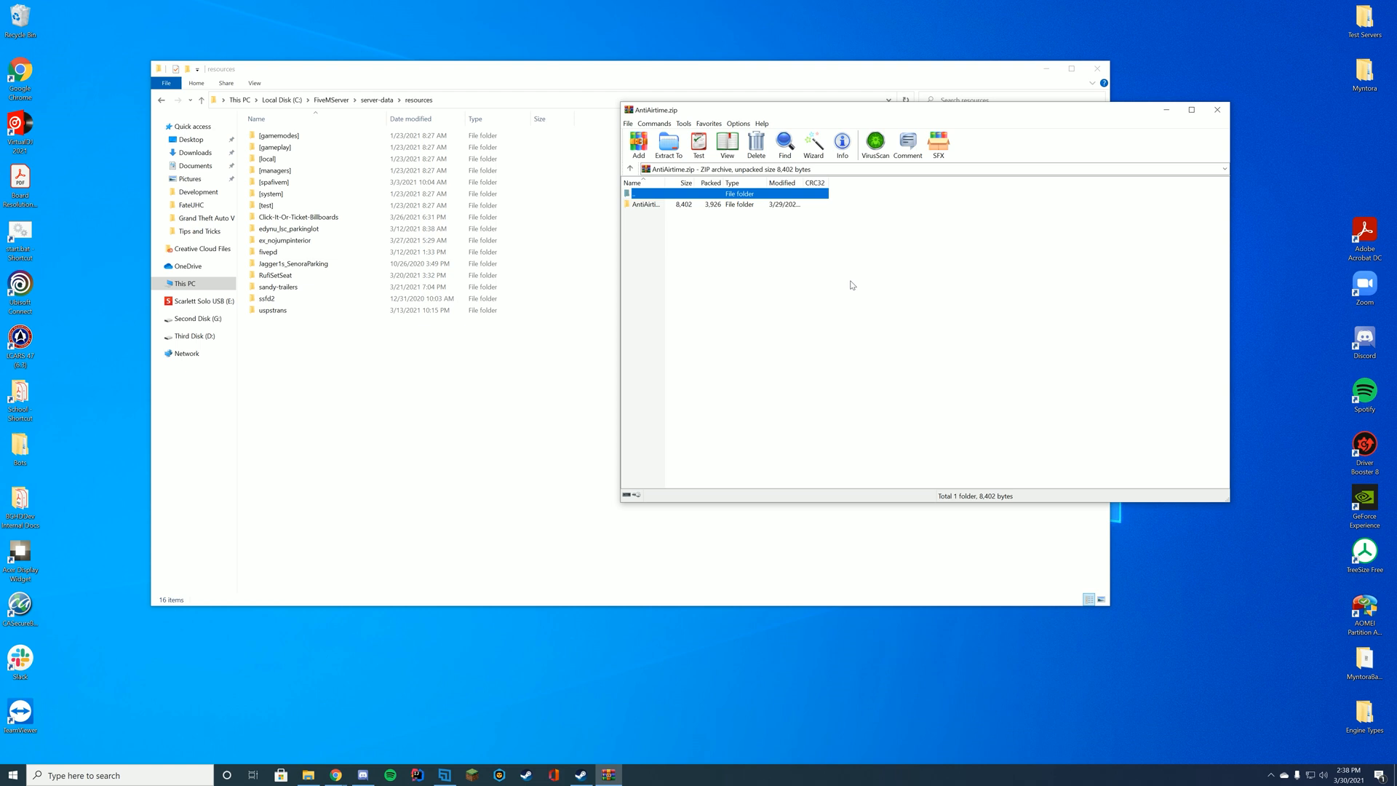
{"action": "left_click", "coordinate": [646, 204]}
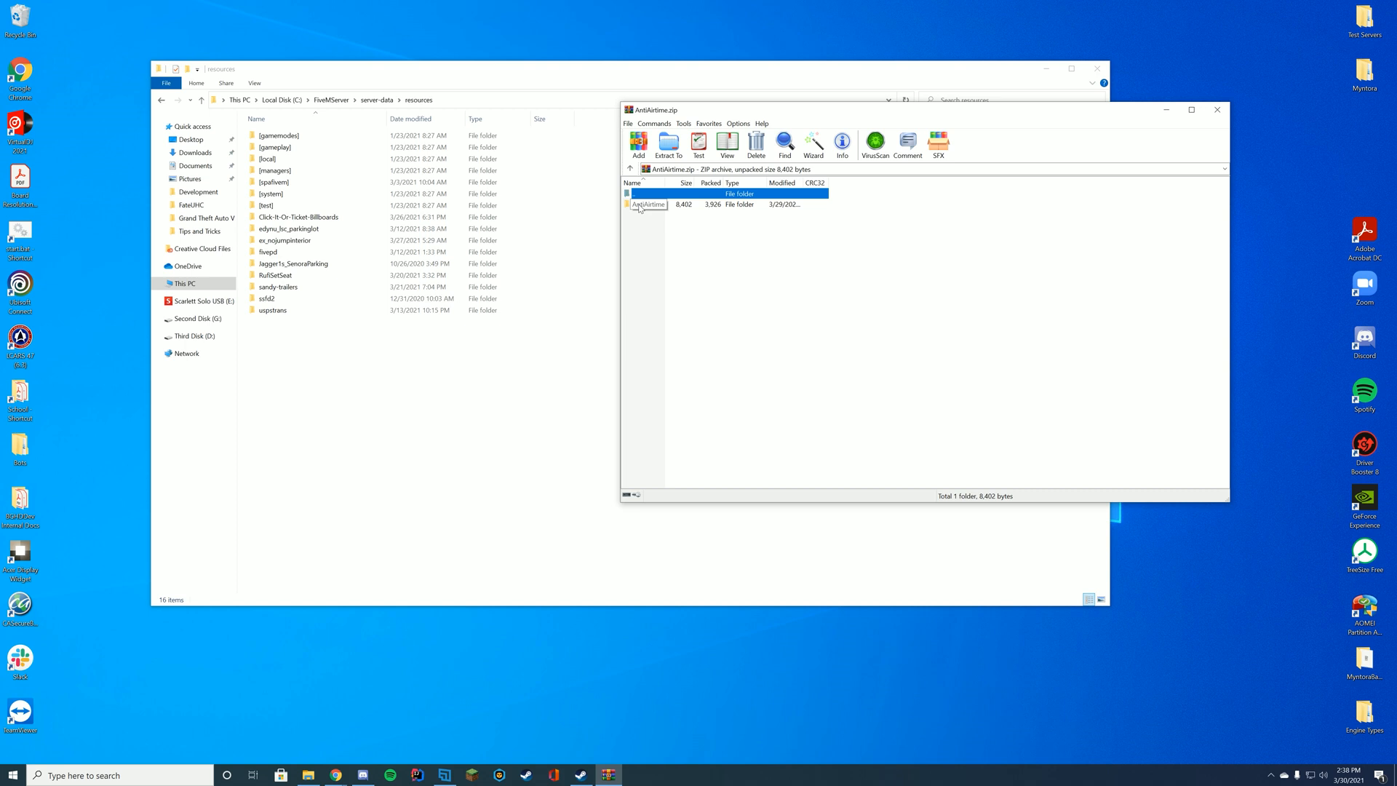
{"action": "double_click", "coordinate": [649, 204]}
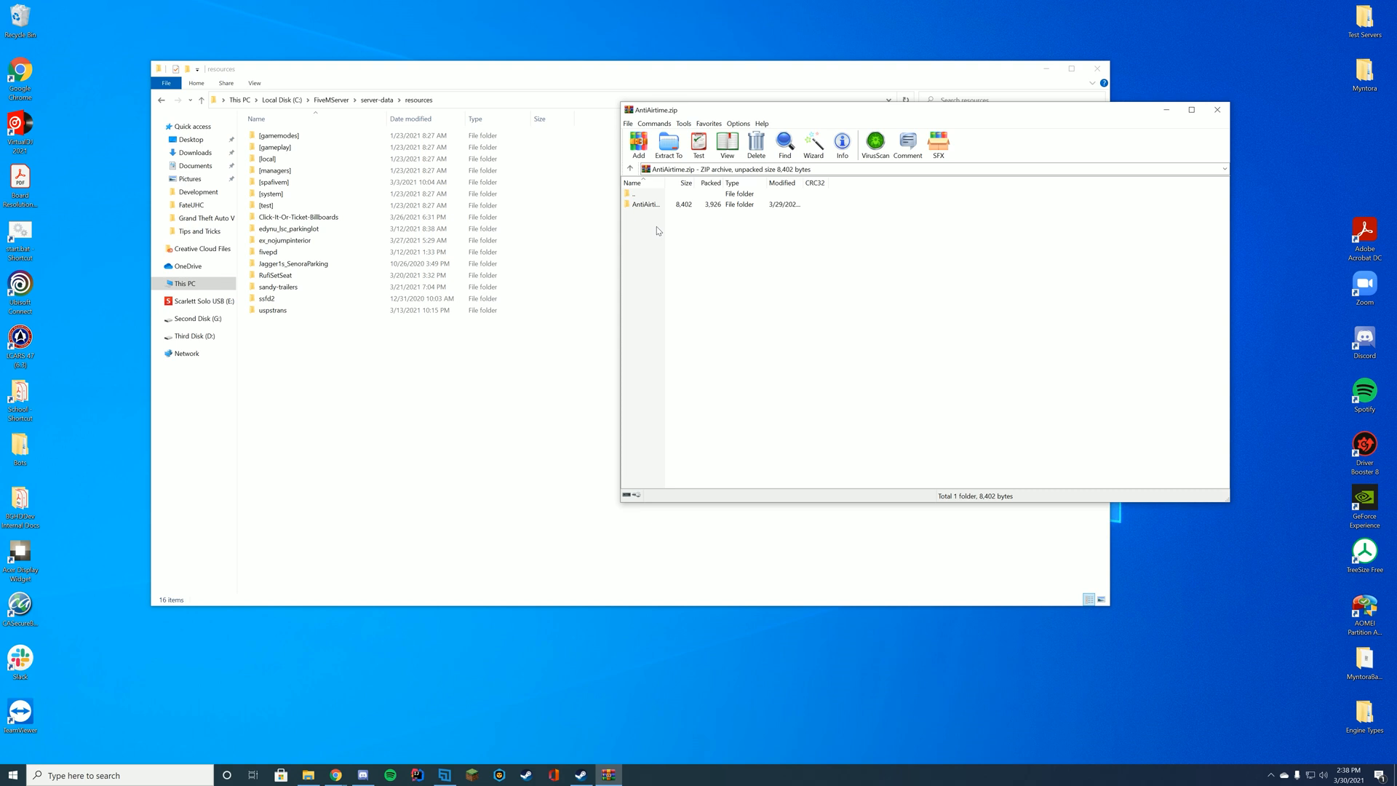
{"action": "left_click", "coordinate": [644, 204]}
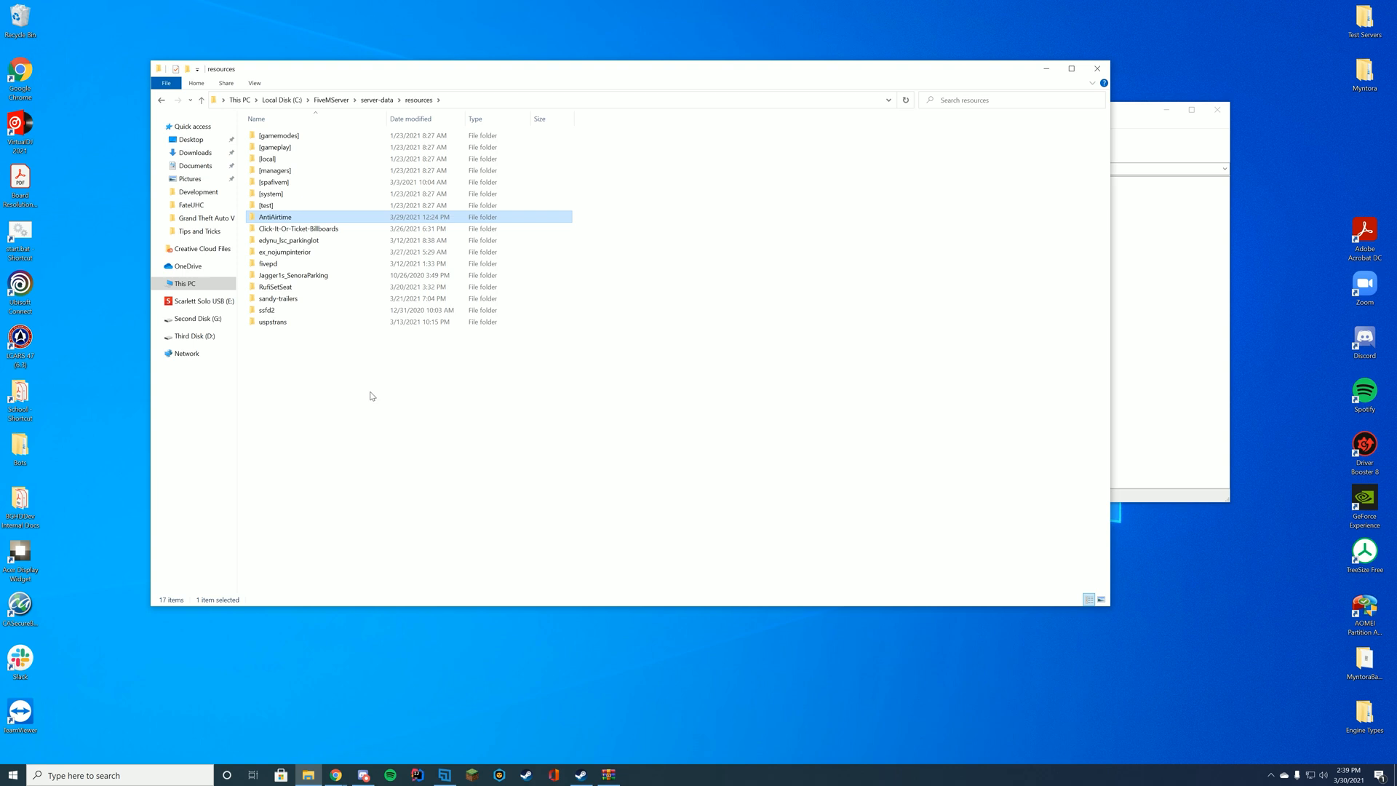
{"action": "mouse_move", "coordinate": [1105, 157]}
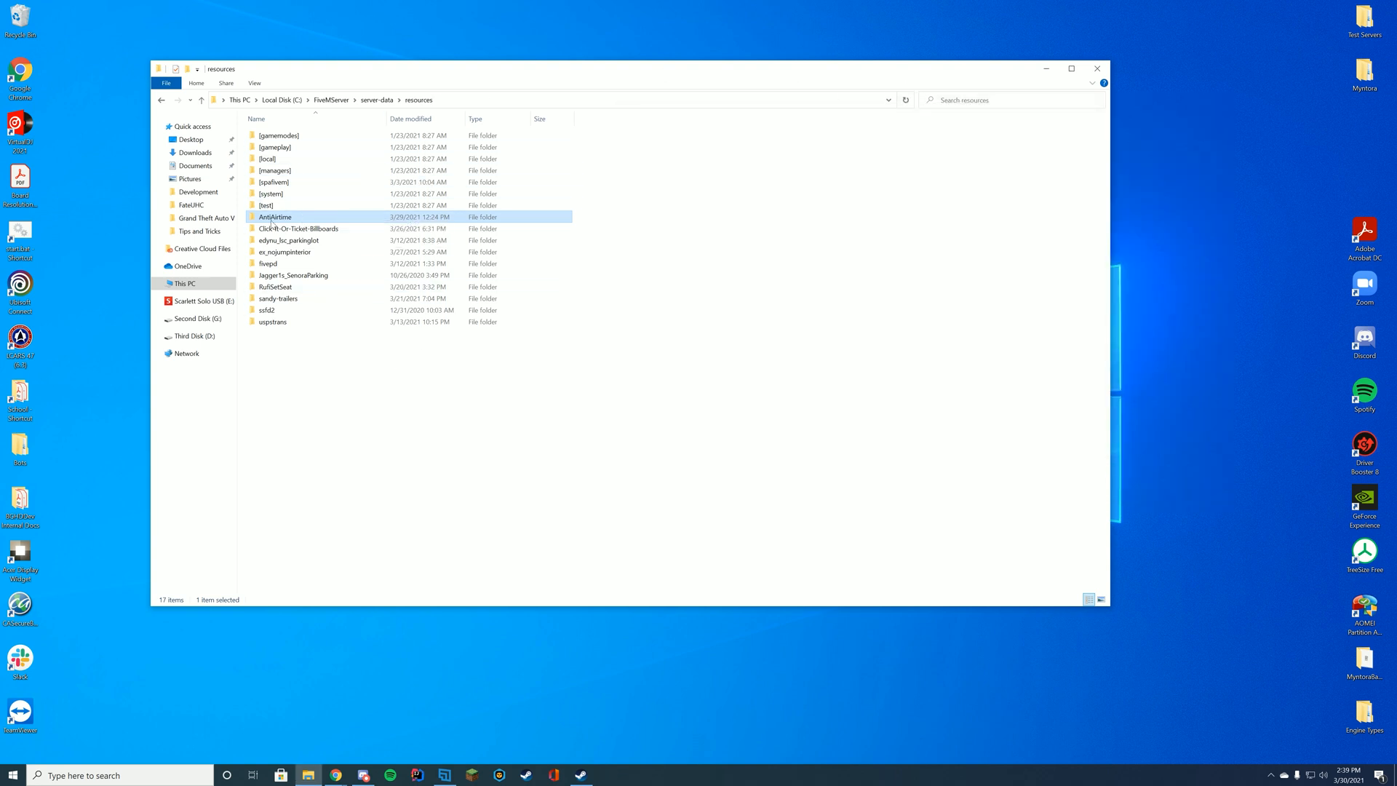
{"action": "key", "text": "F2"}
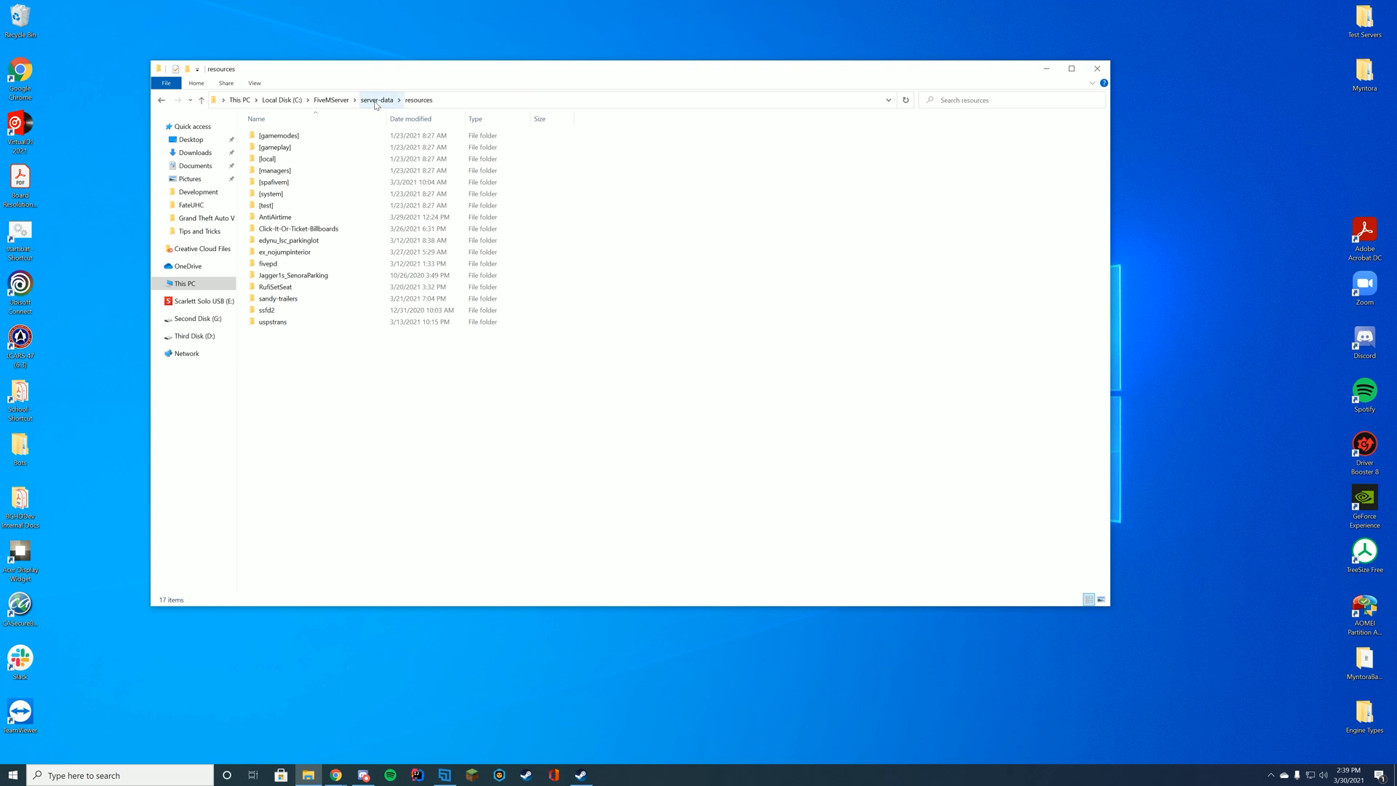
Edit server.cfg in Notepad++ and add the line 'ensure AntiAirtime' below the other ensures
{"action": "right_click", "coordinate": [272, 205]}
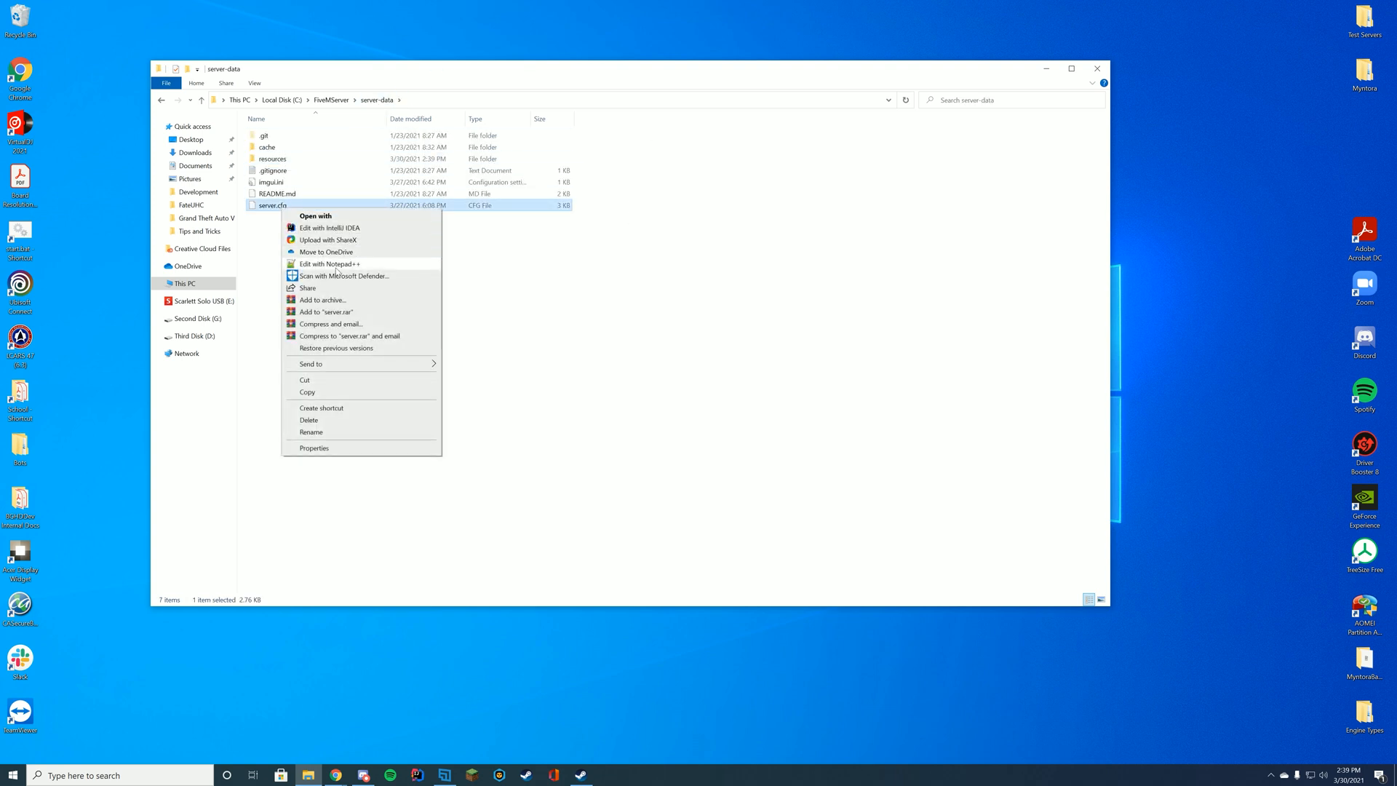
{"action": "left_click", "coordinate": [328, 263]}
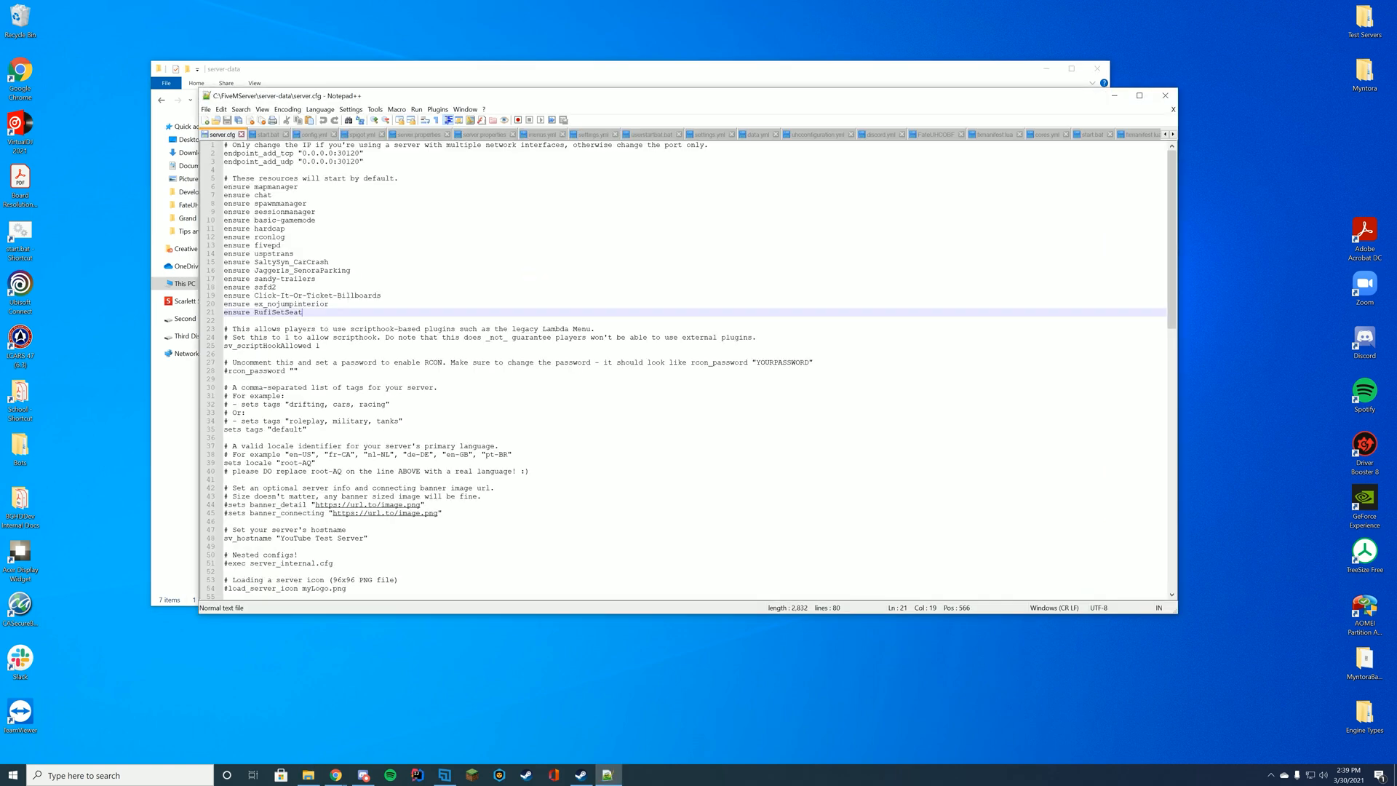
{"action": "type", "text": "e"}
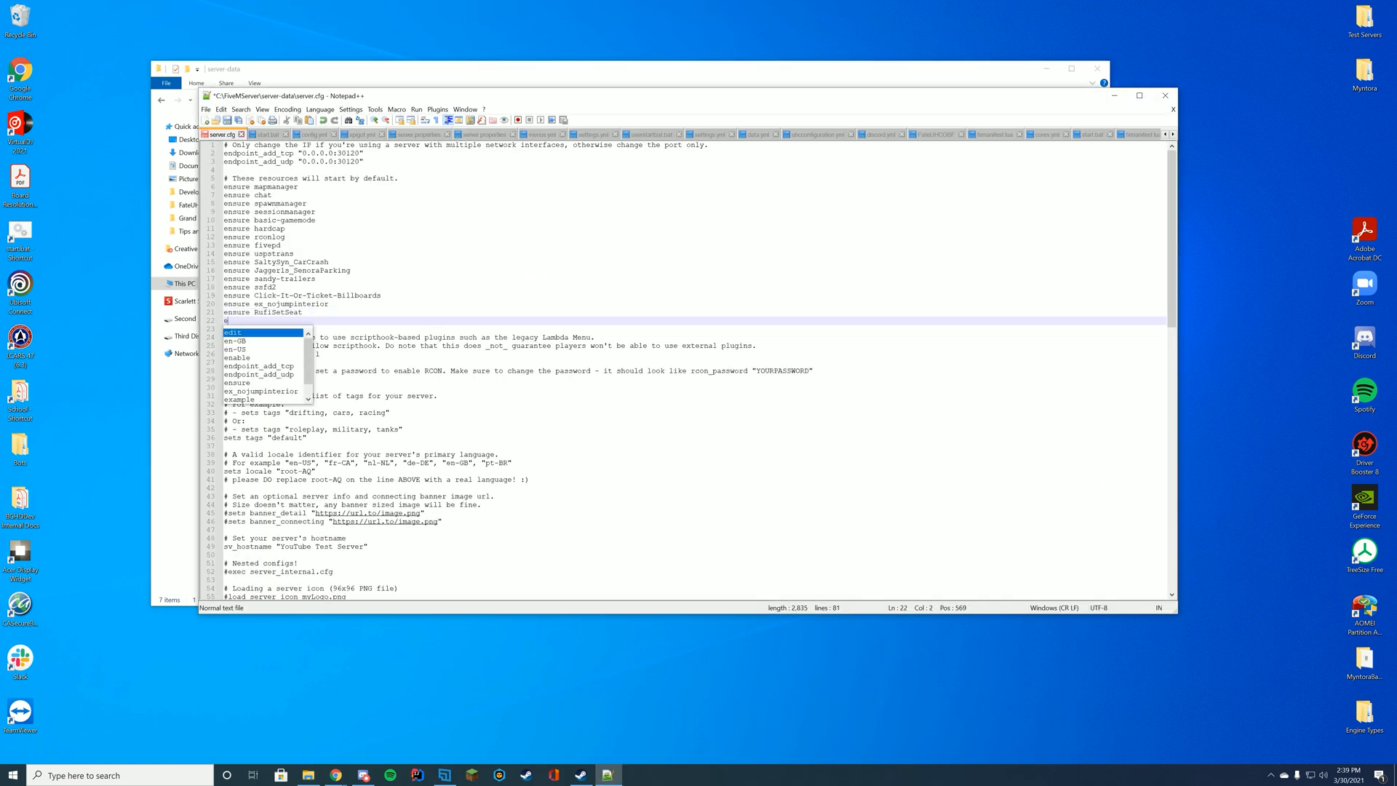
{"action": "type", "text": "AntiAirtime"}
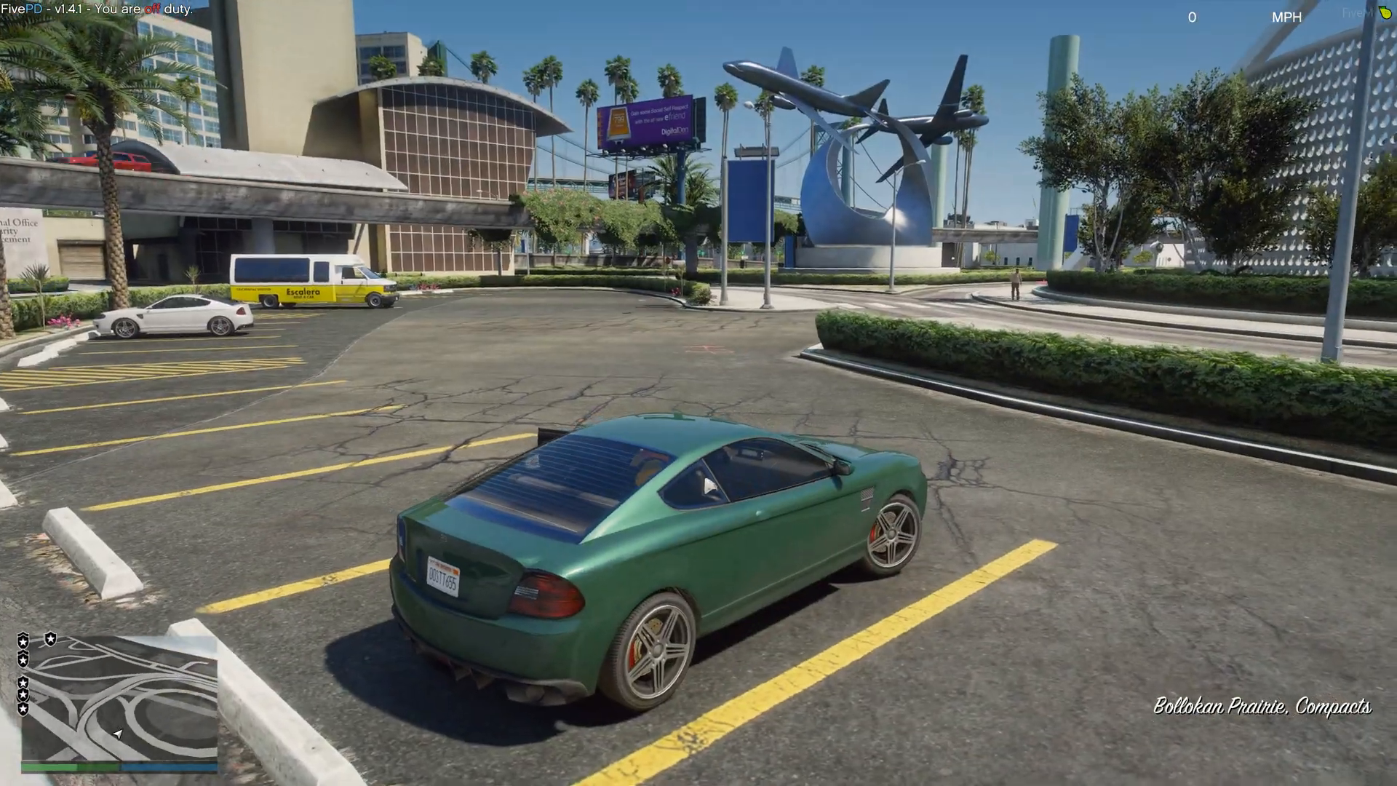
Drive the green car at the take-off ramp so the server resets it and warns airtime is not allowed
{"action": "key", "text": "w"}
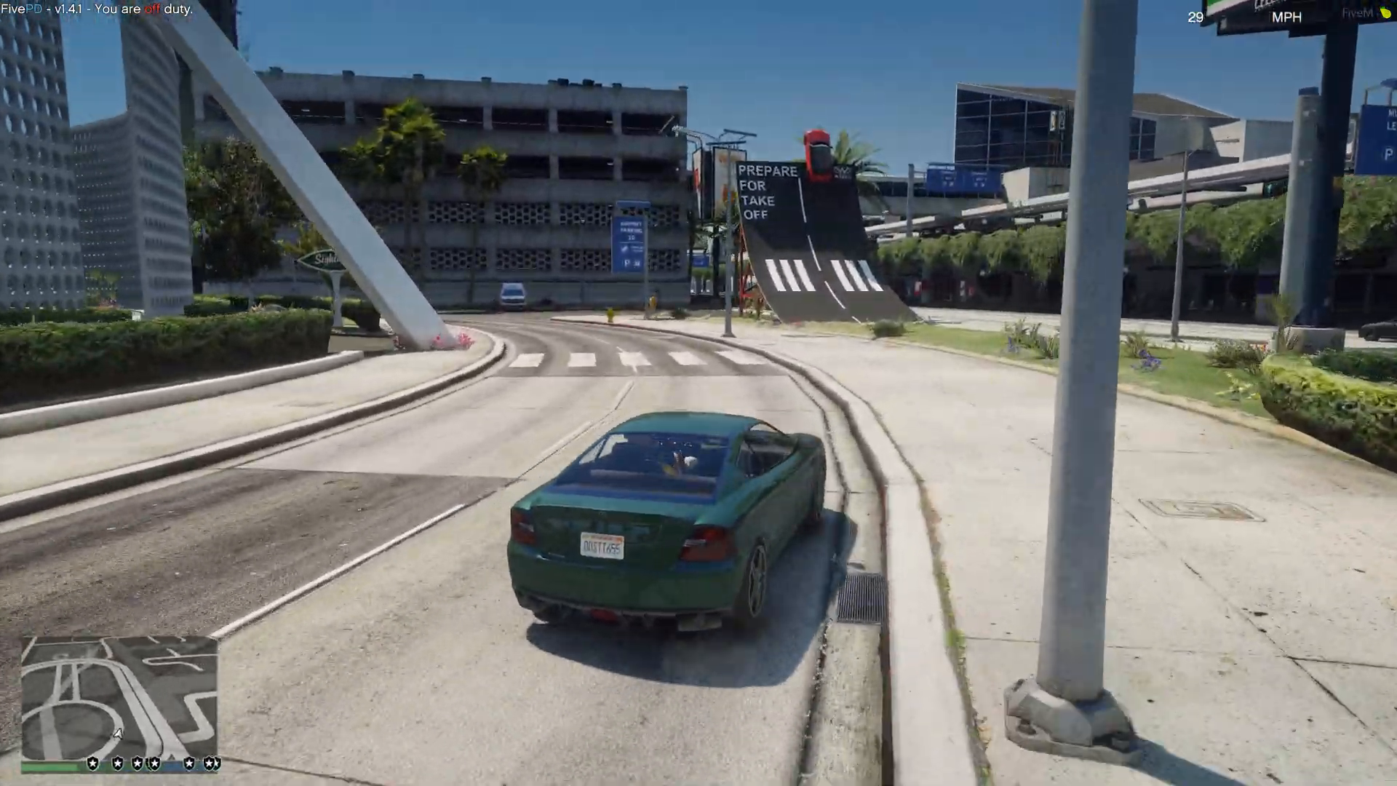
{"action": "key", "text": "w"}
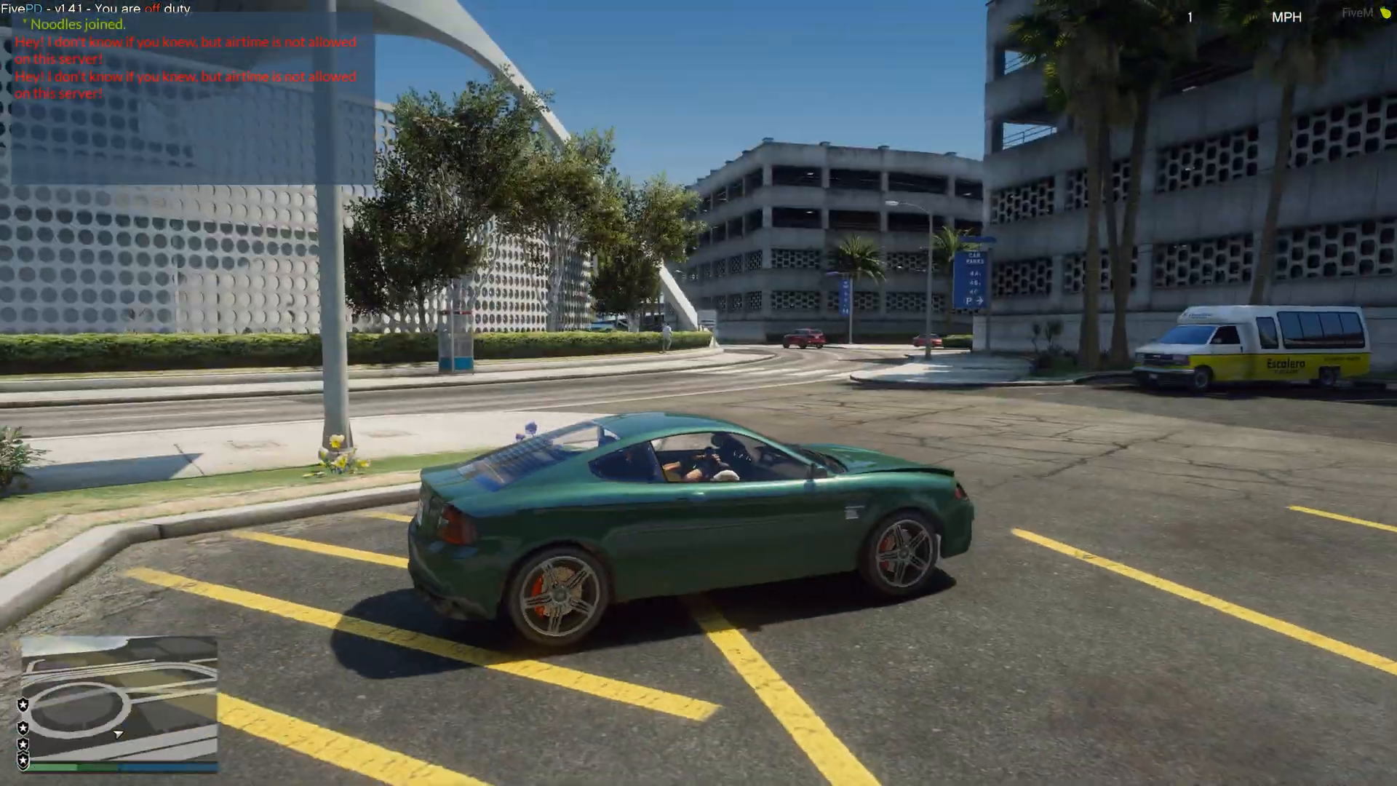
{"action": "key", "text": "w"}
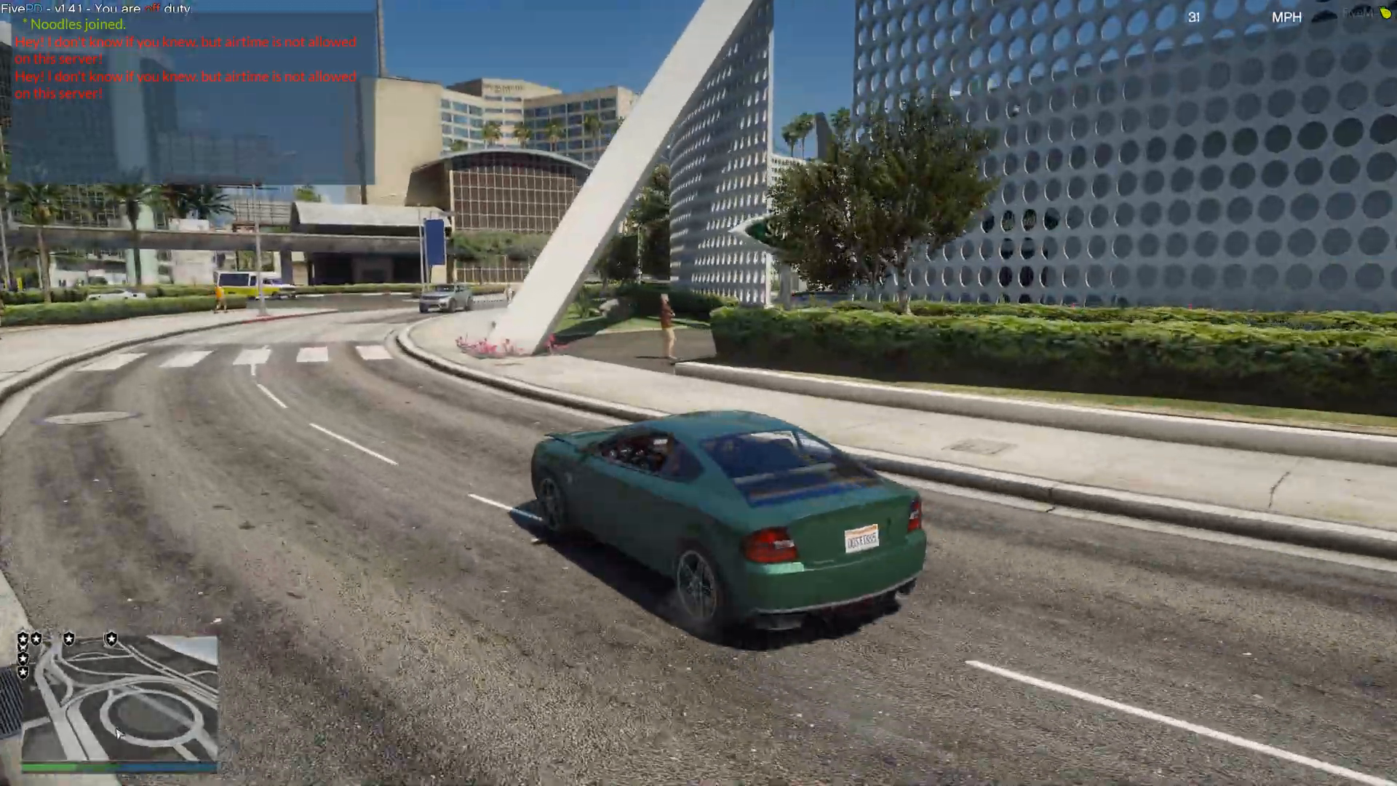
{"action": "key", "text": "w"}
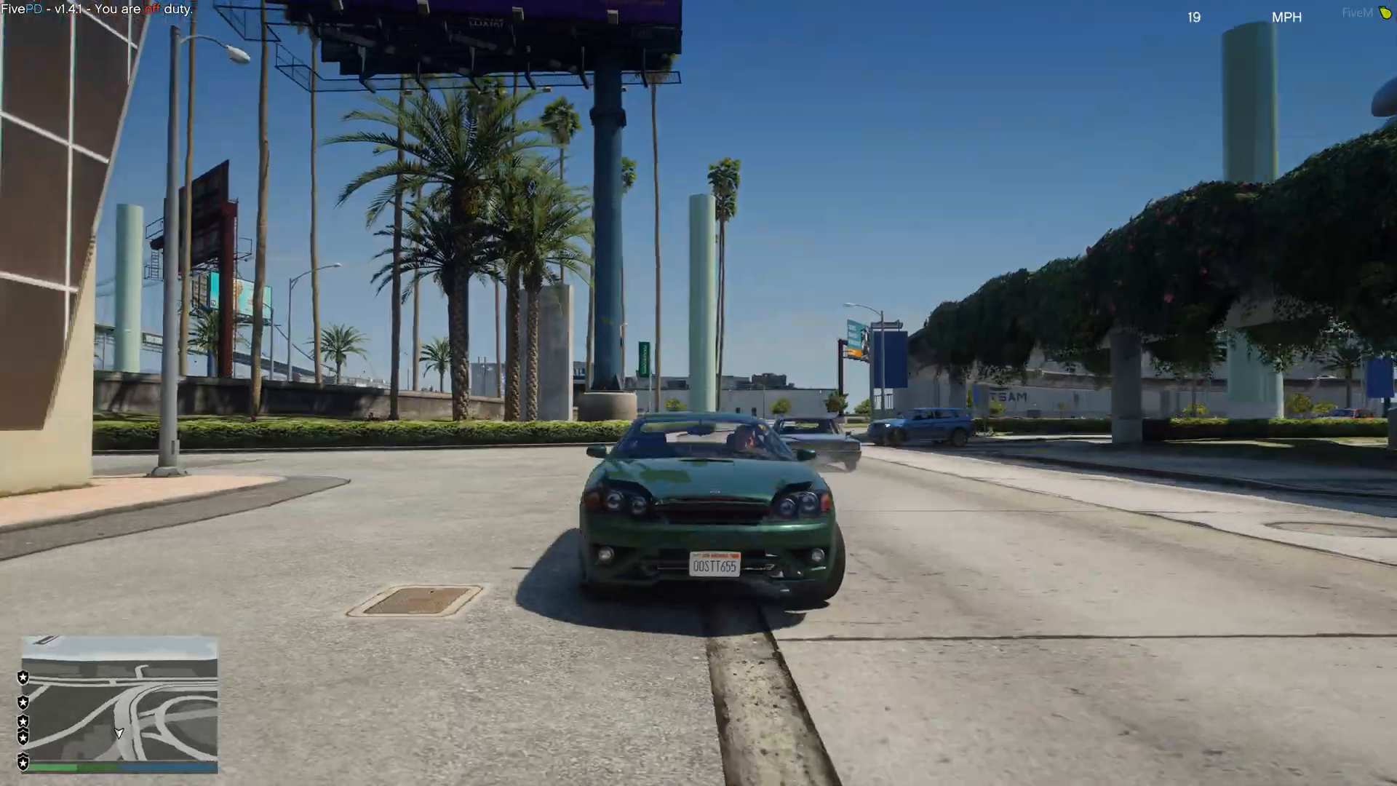
{"action": "key", "text": "w"}
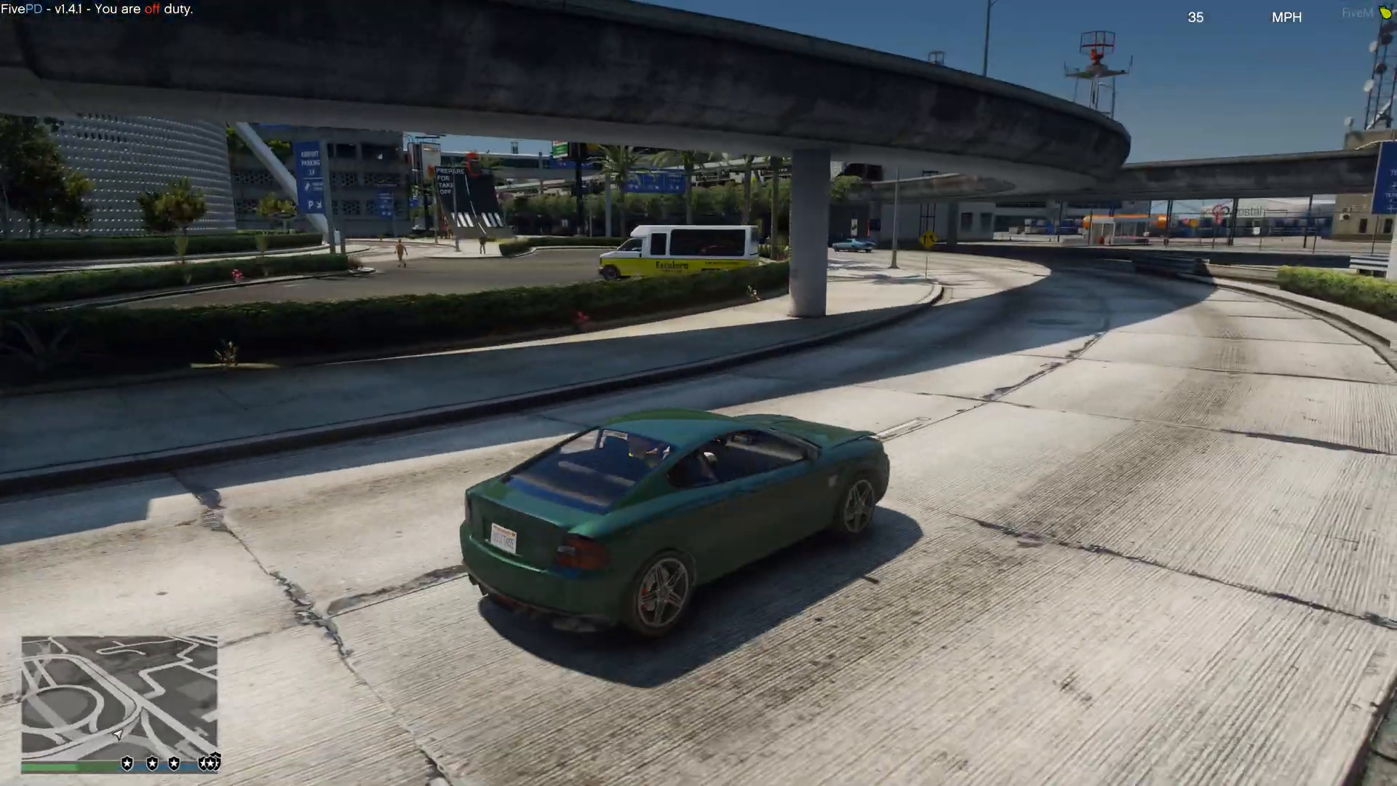